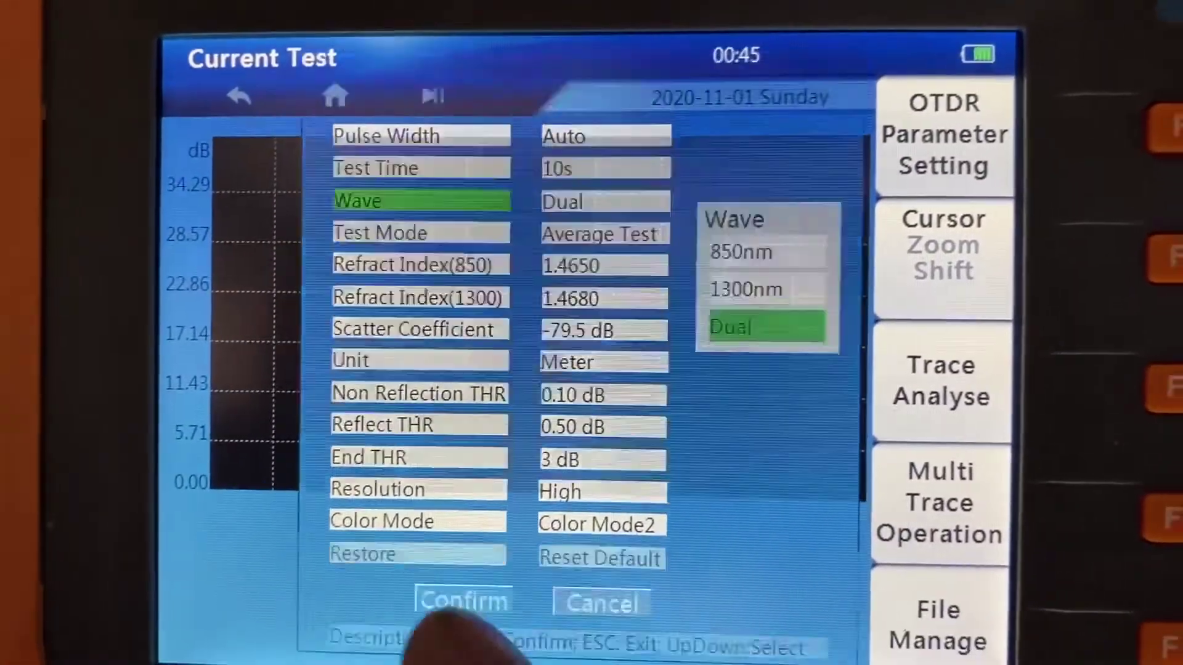
- Confirm the dual-wavelength, auto pulse width, 10-second test parameters
left_click(460, 601)
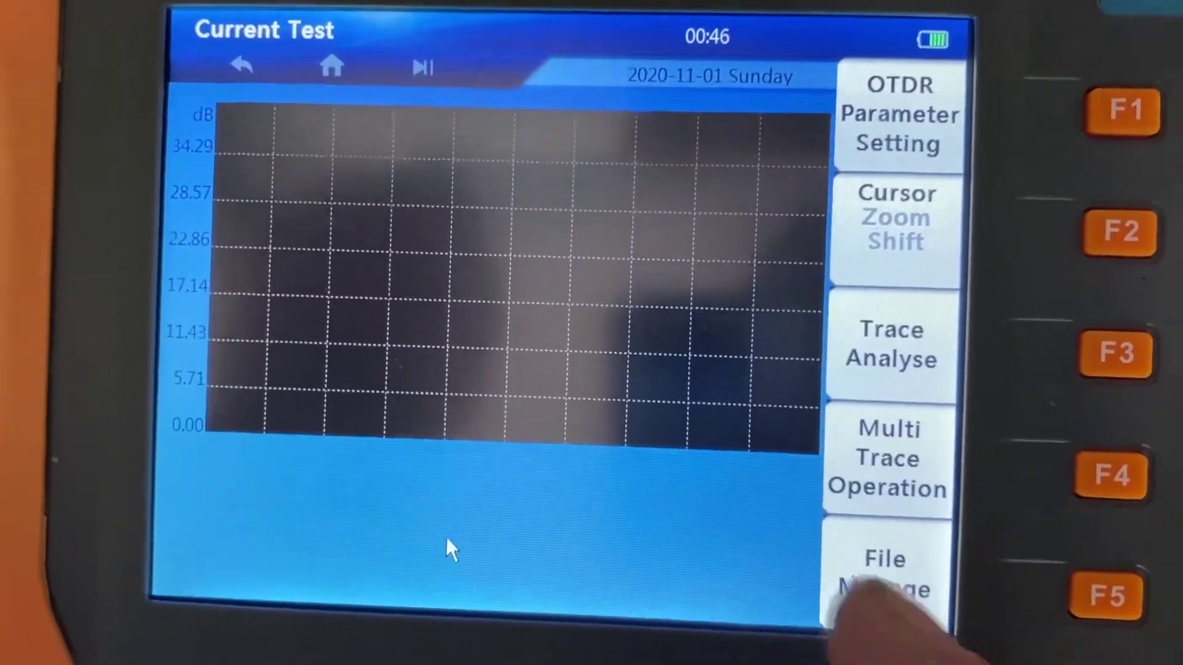
- Bring up File Manage via F5 and choose Open to list saved trace files
left_click(882, 579)
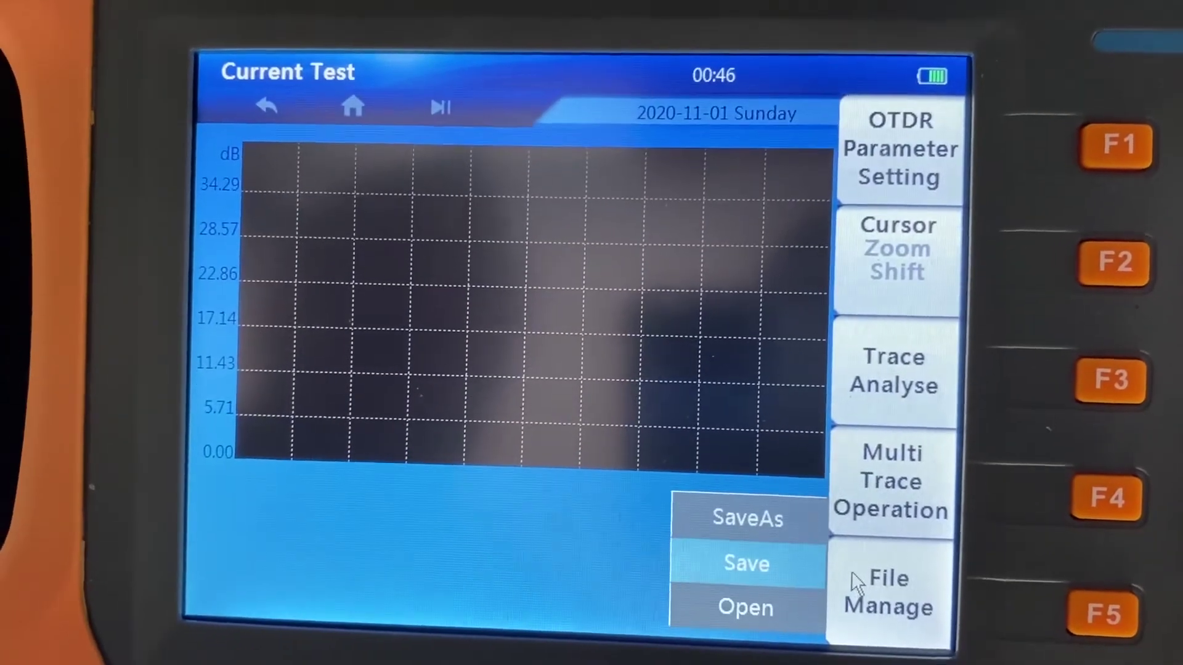
left_click(887, 595)
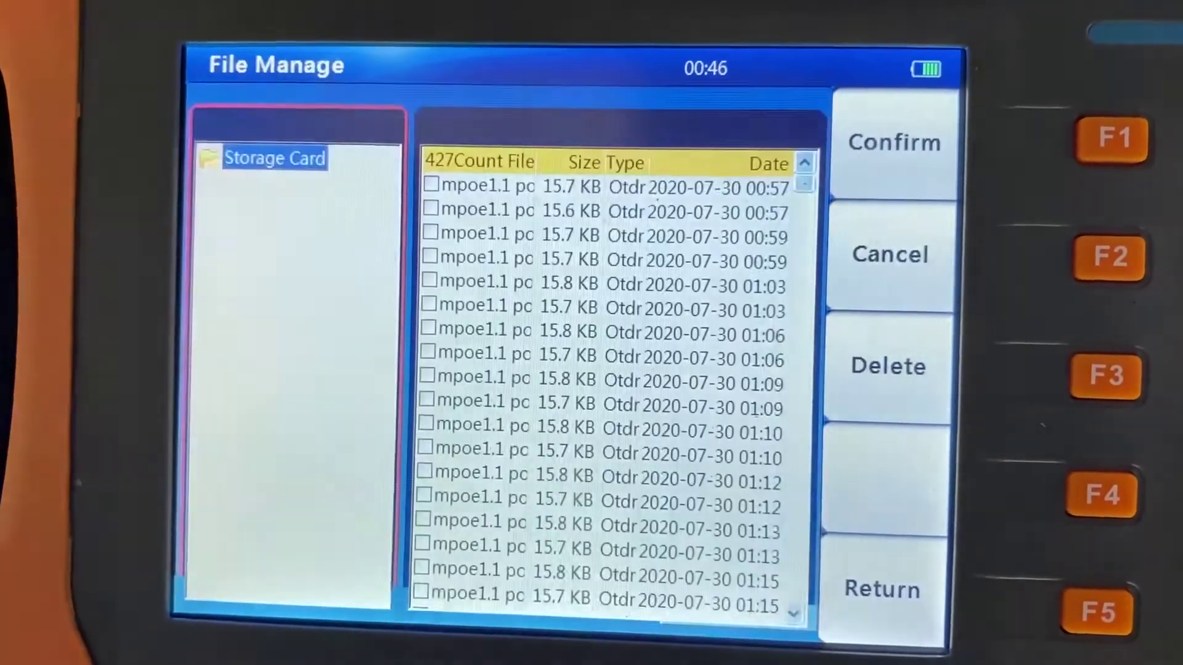